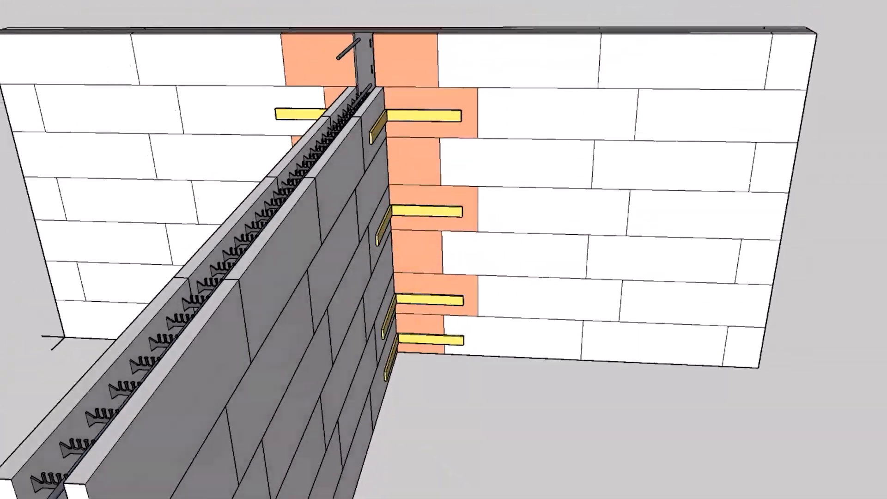
{"action": "scroll", "scroll_direction": "down", "scroll_amount": 3}
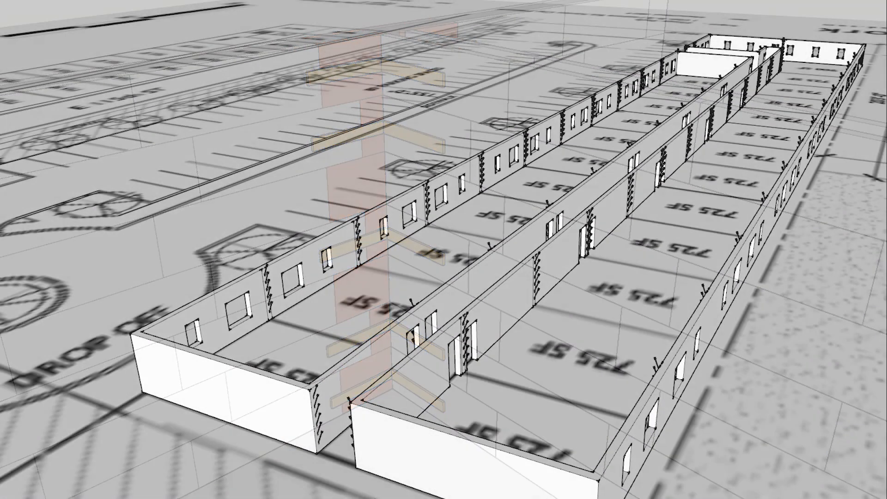